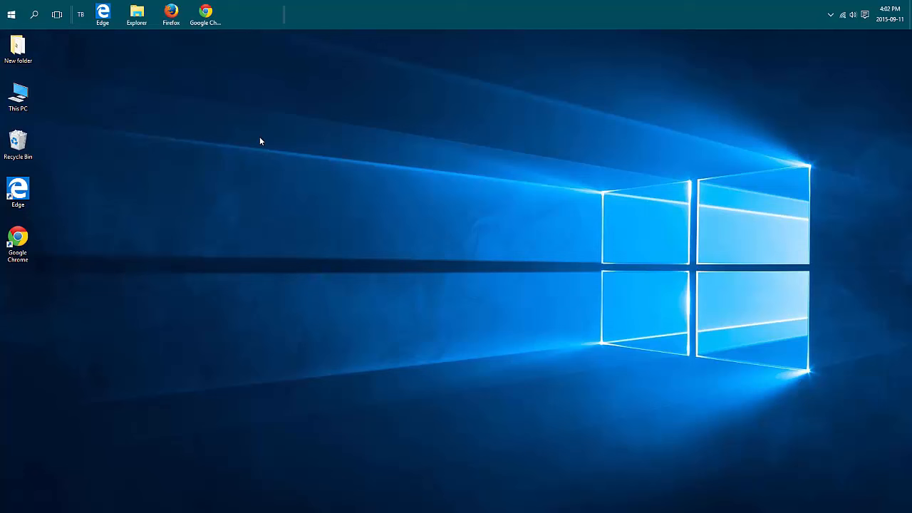
mouse_move(348, 179)
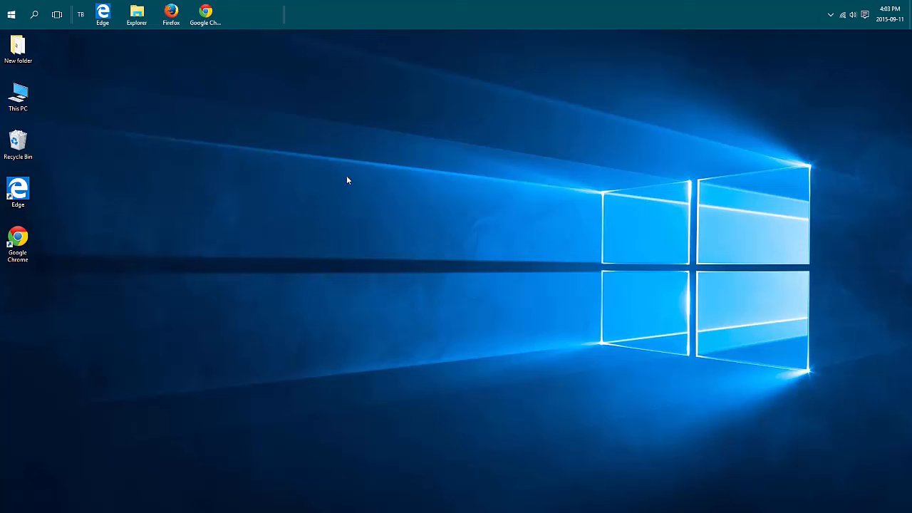
mouse_move(626, 243)
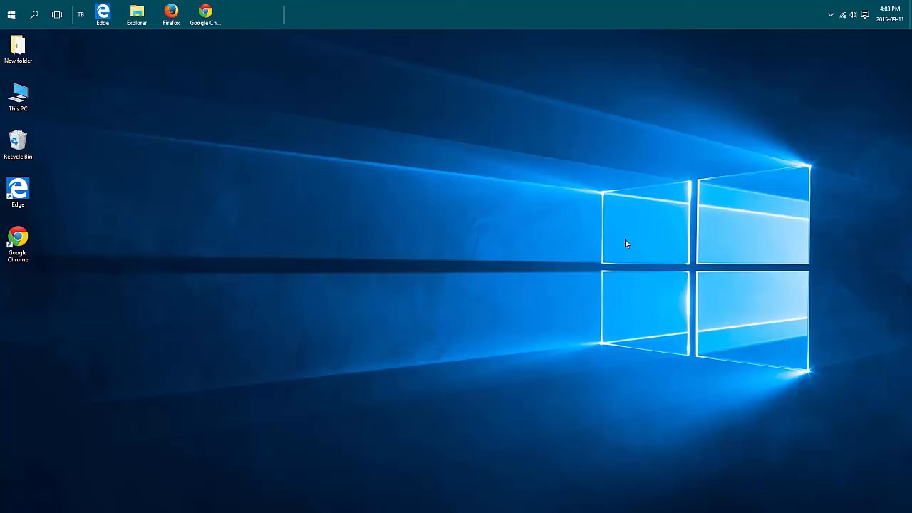
mouse_move(835, 78)
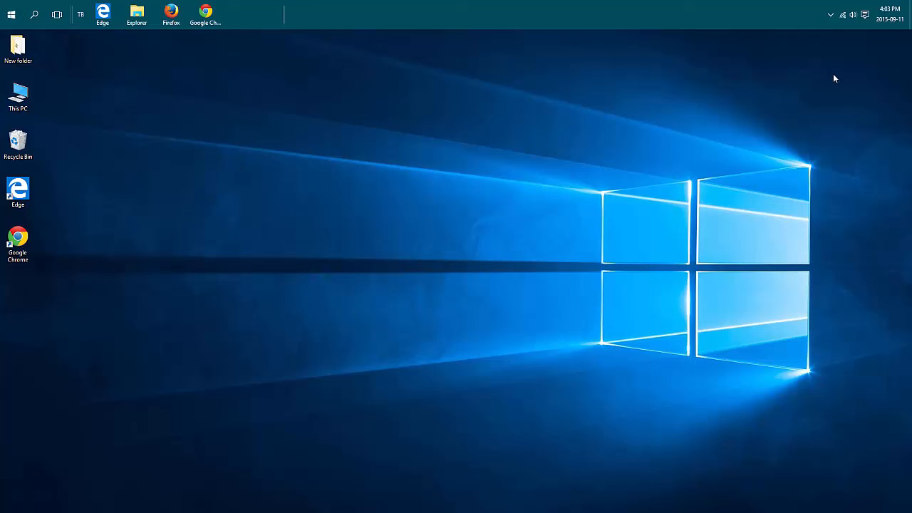
mouse_move(832, 74)
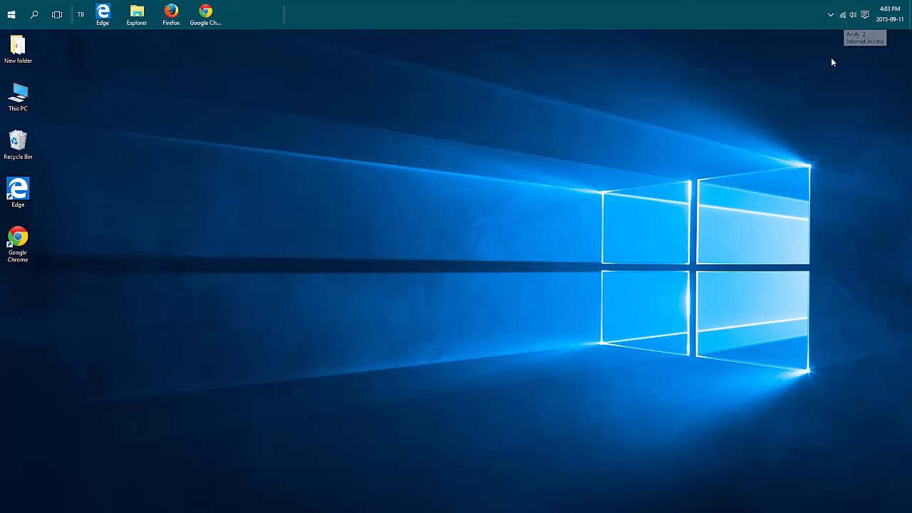
mouse_move(842, 35)
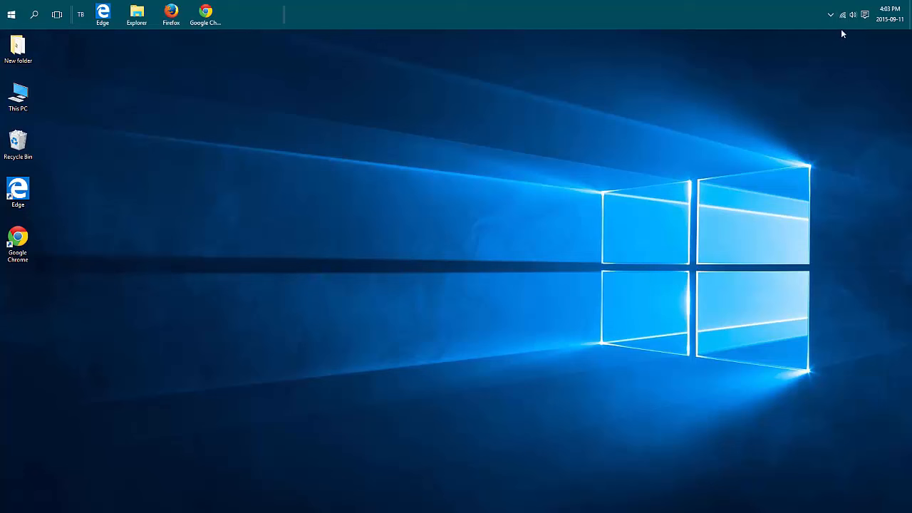
mouse_move(842, 14)
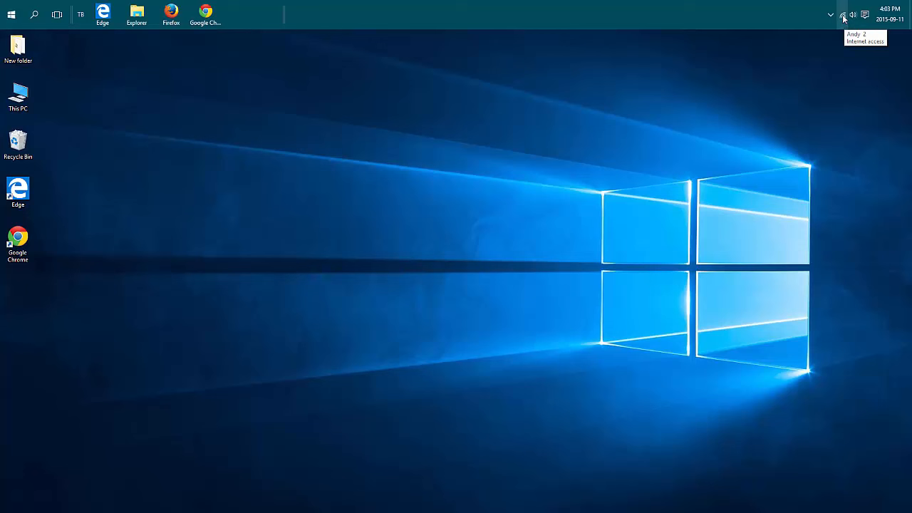
Reach the Network & Internet Wi-Fi page from the system tray network flyout.
click(844, 14)
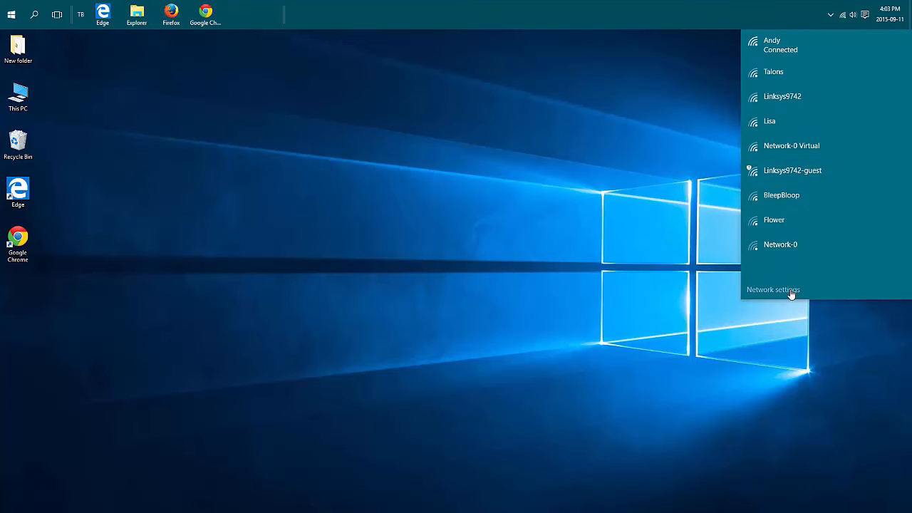
click(772, 290)
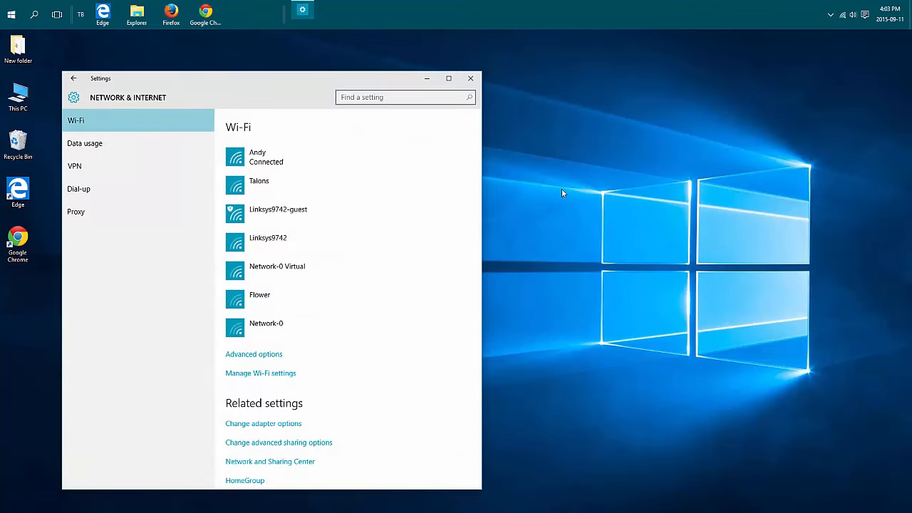
scroll(down, 3)
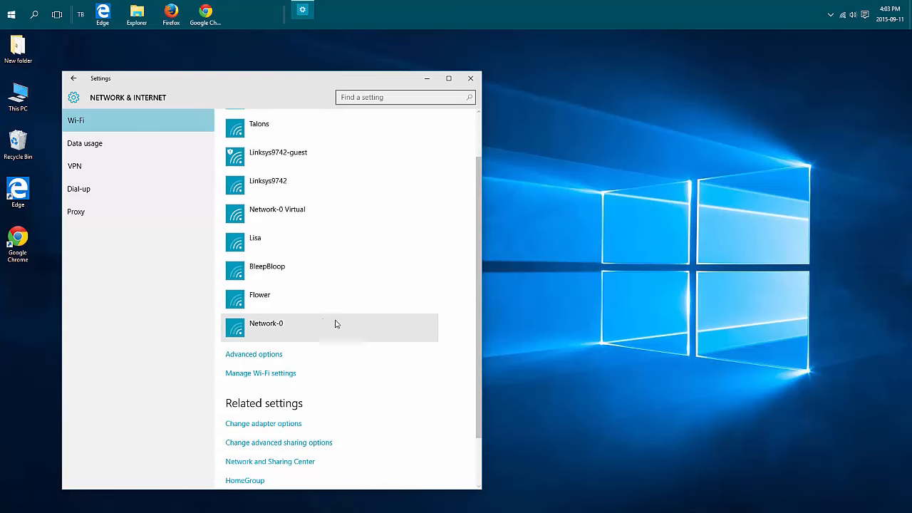
mouse_move(289, 373)
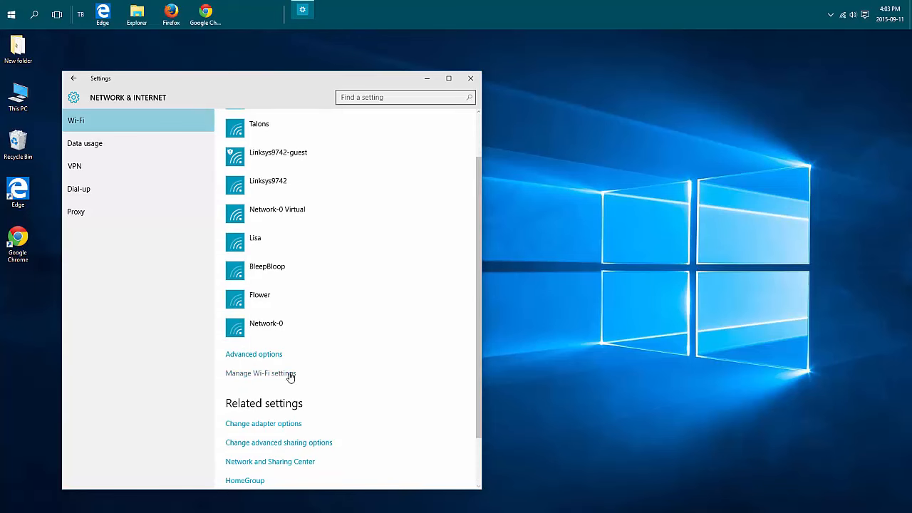
Go to Manage Wi-Fi settings showing Wi-Fi Sense options and known networks.
click(259, 373)
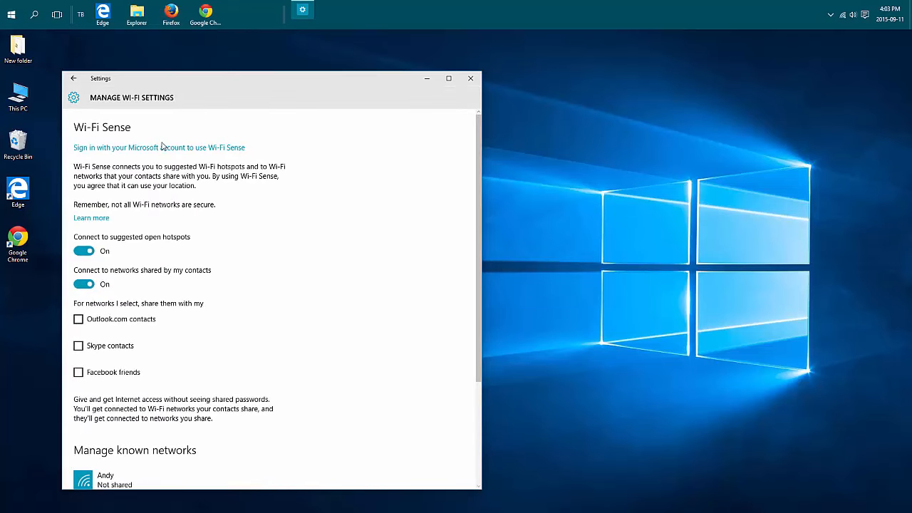
mouse_move(410, 343)
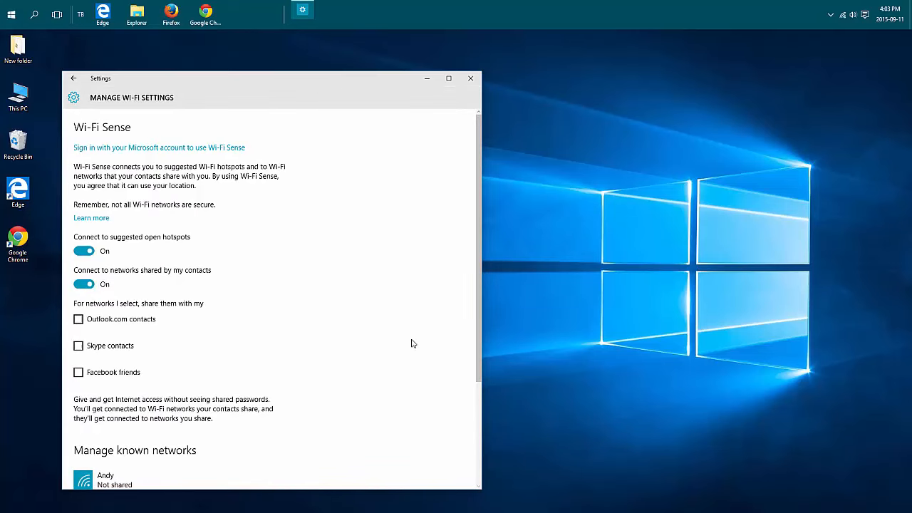
mouse_move(131, 264)
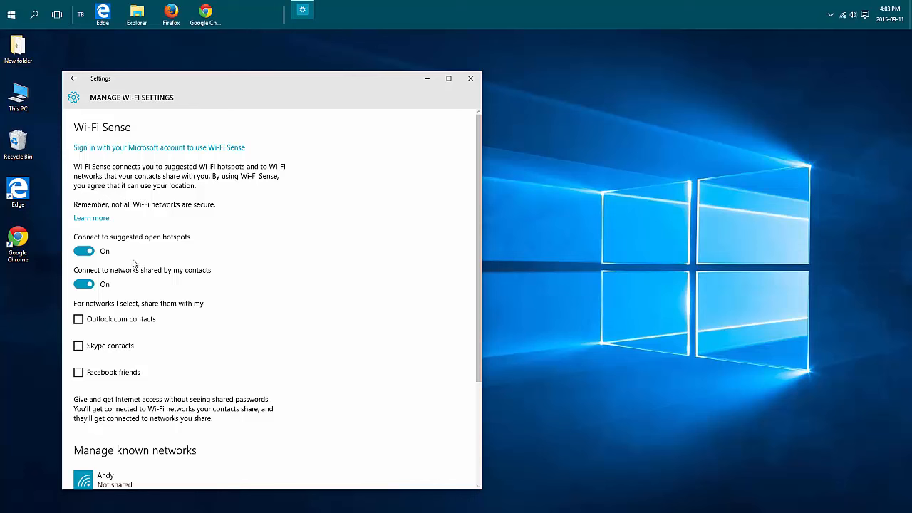
mouse_move(151, 263)
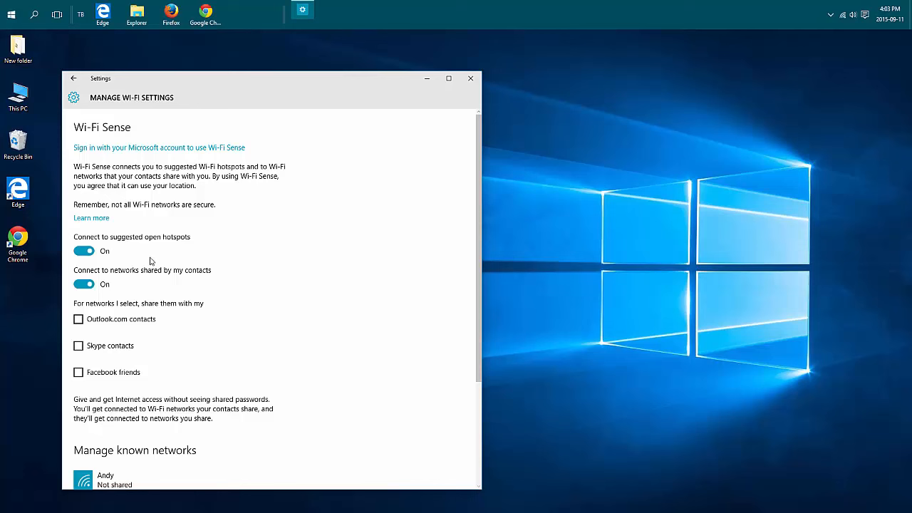
mouse_move(169, 316)
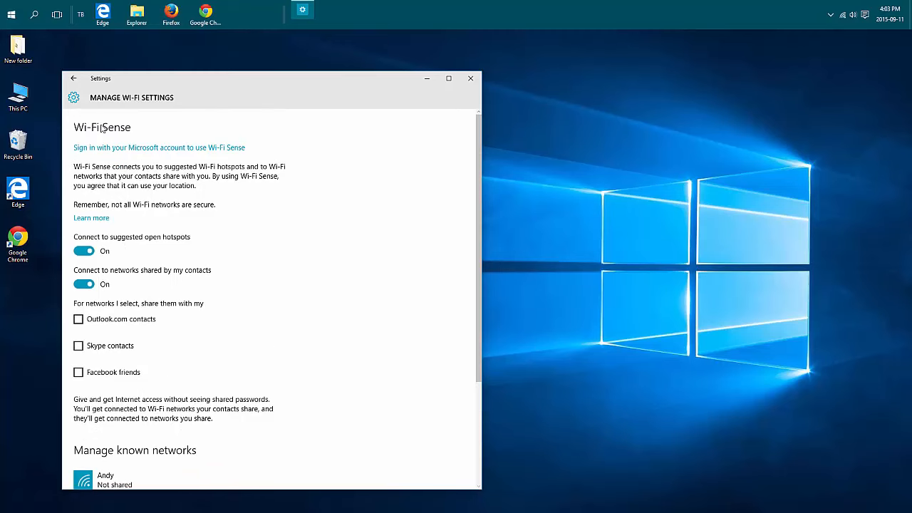
click(82, 251)
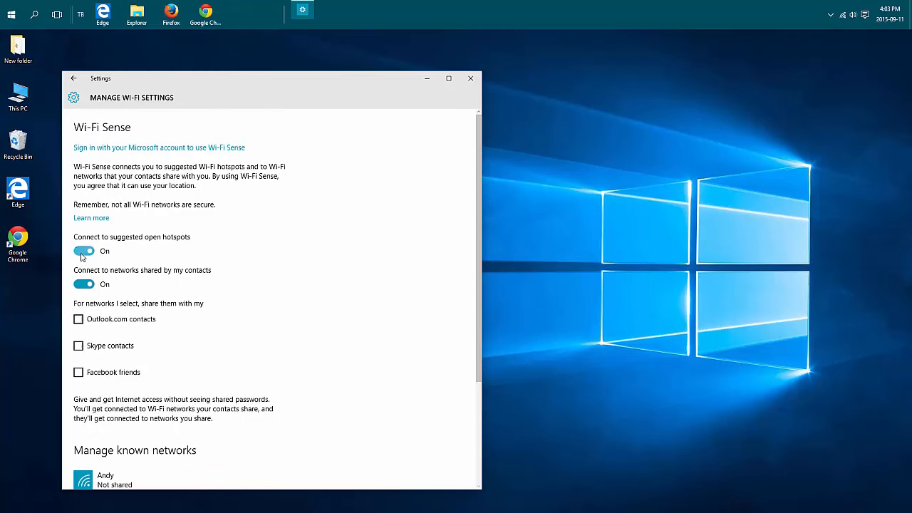
click(84, 251)
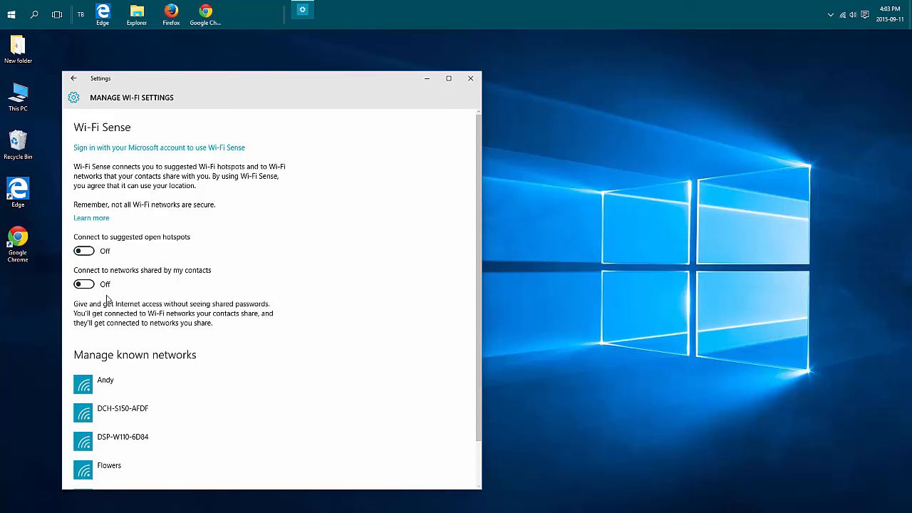
mouse_move(180, 307)
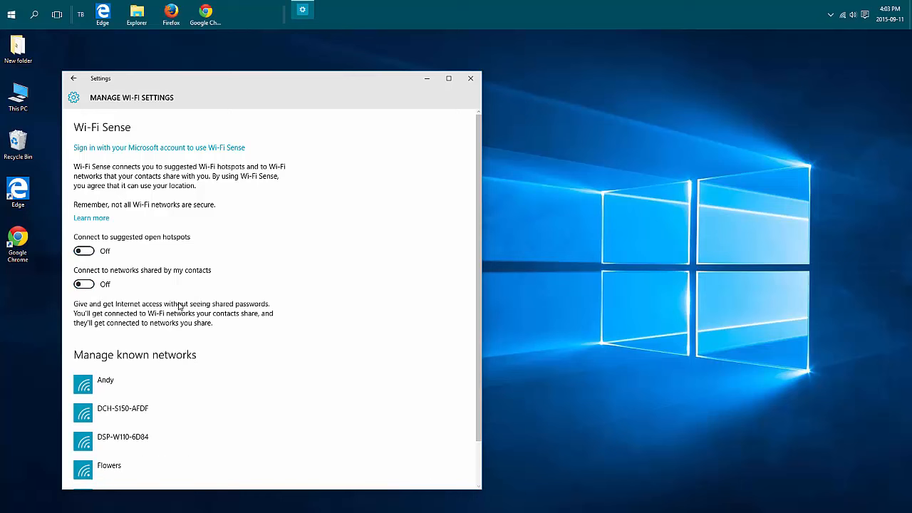
mouse_move(333, 264)
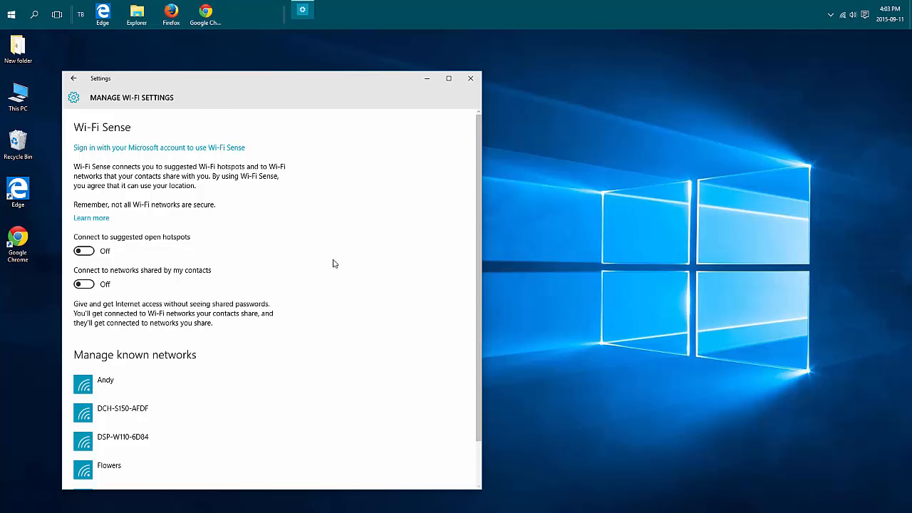
mouse_move(316, 286)
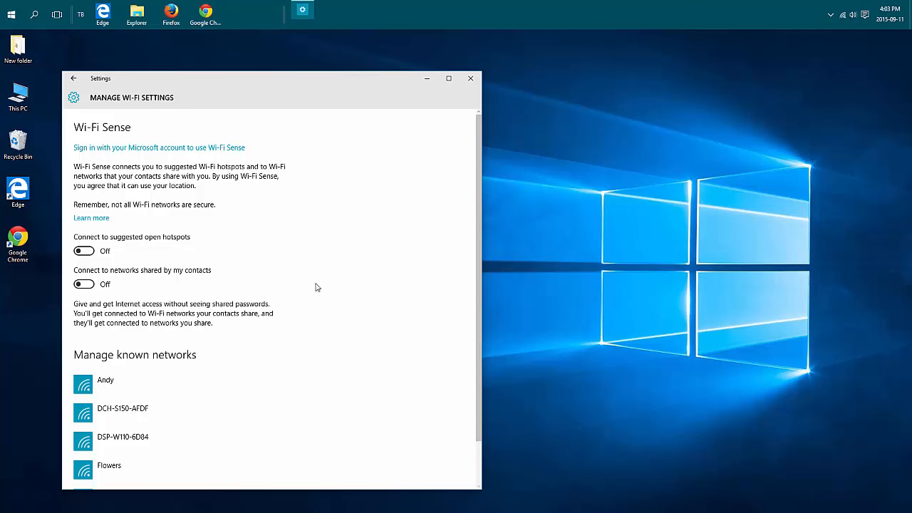
mouse_move(322, 283)
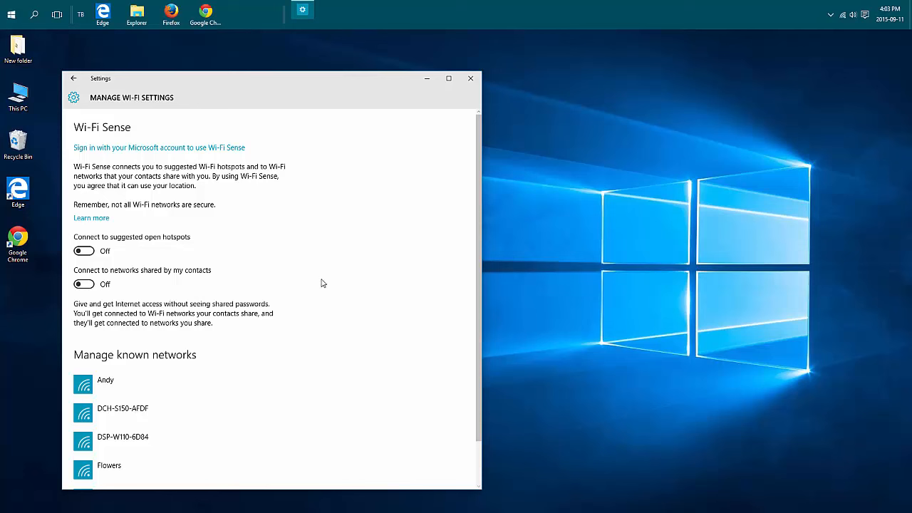
mouse_move(337, 273)
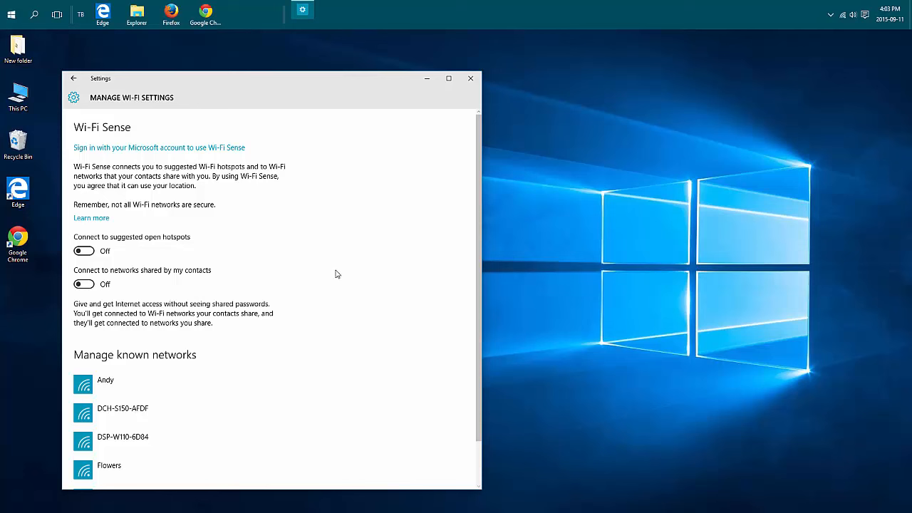
mouse_move(262, 296)
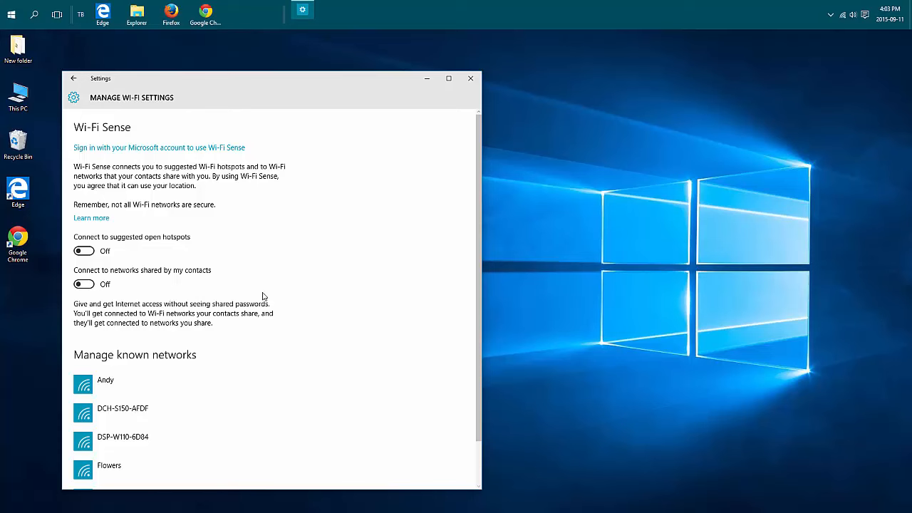
Forget the known network Flowers, leaving four saved networks.
scroll(down, 3)
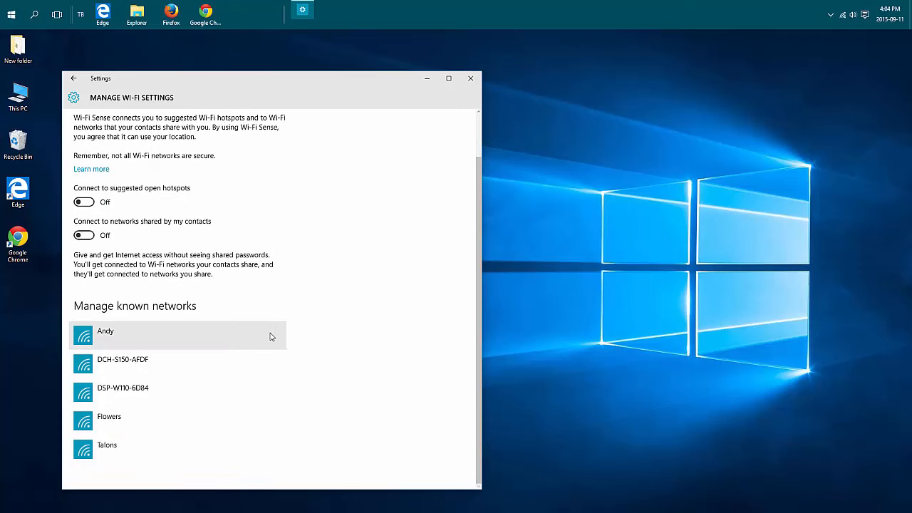
mouse_move(109, 319)
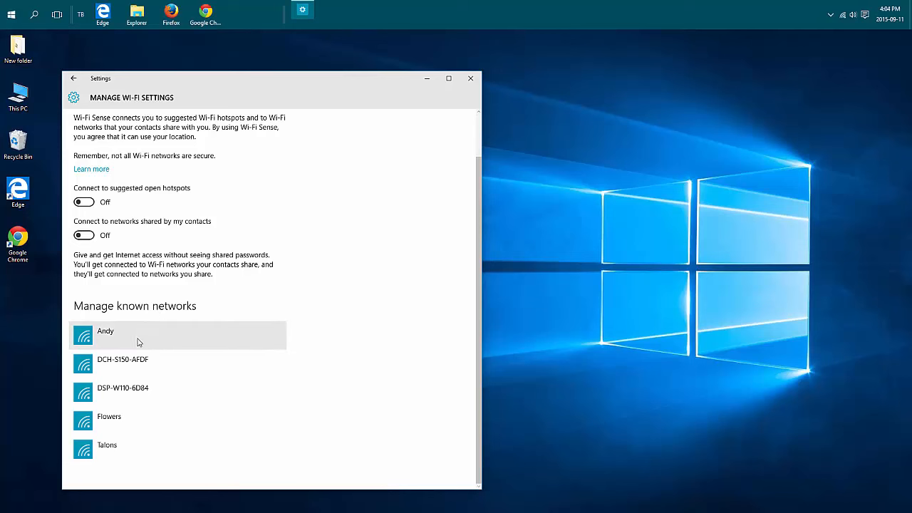
mouse_move(154, 347)
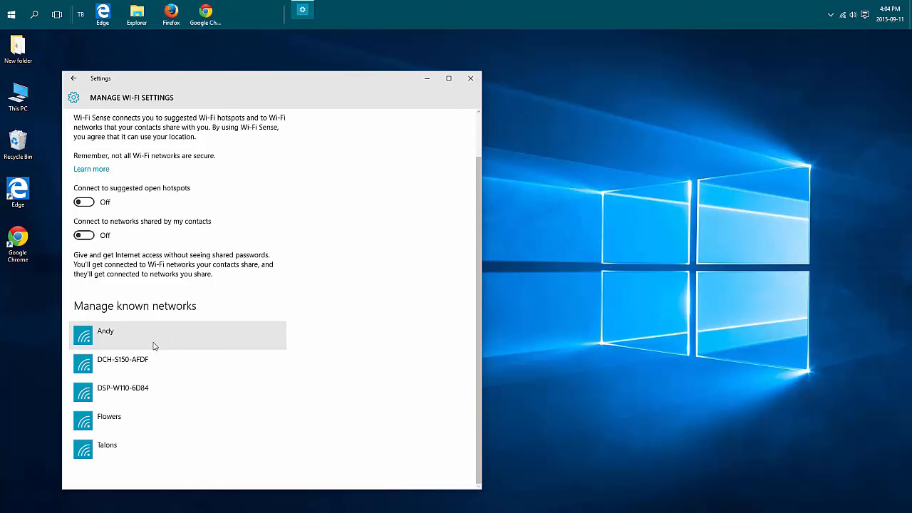
mouse_move(158, 347)
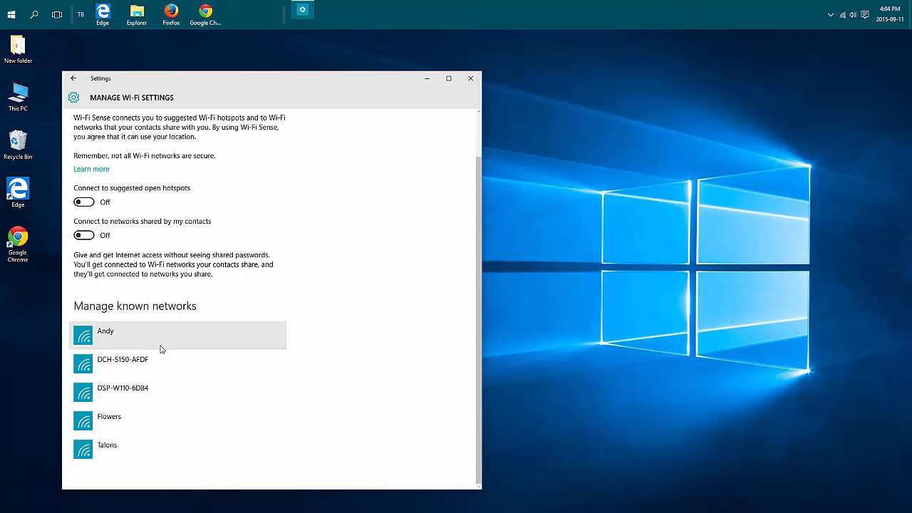
mouse_move(162, 359)
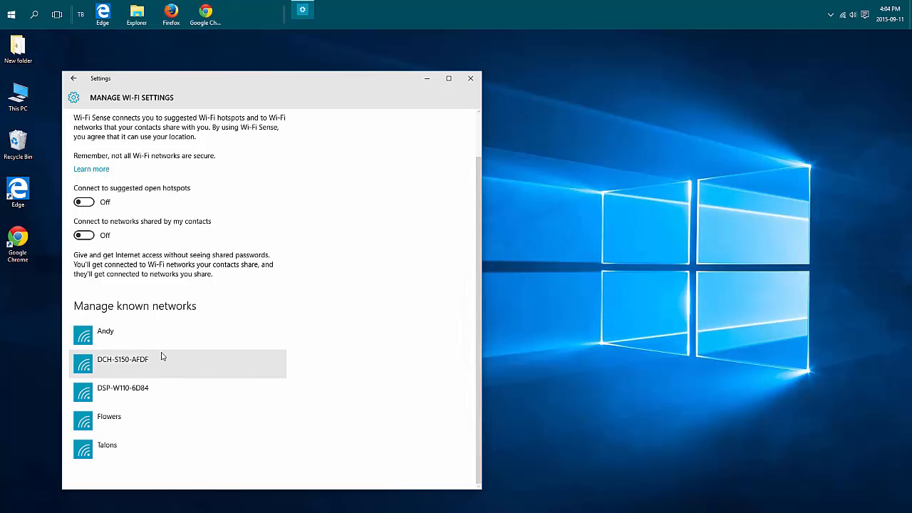
mouse_move(180, 445)
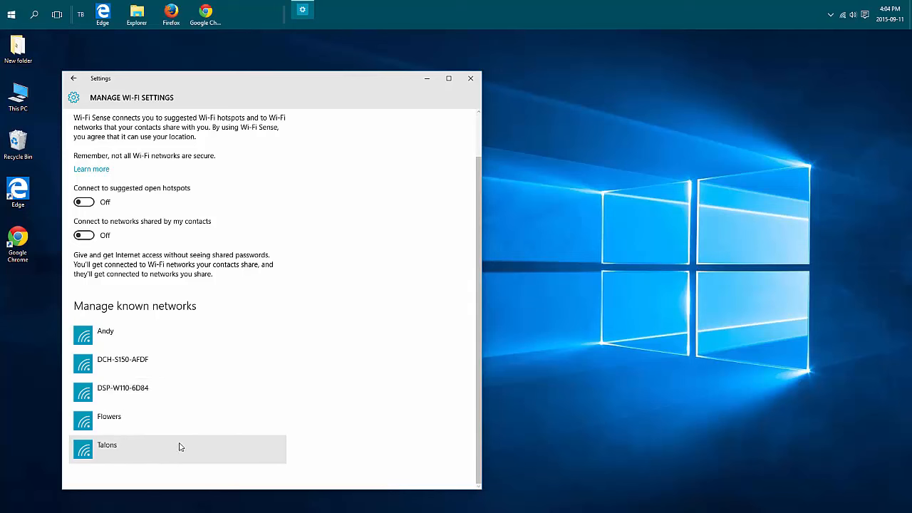
mouse_move(154, 335)
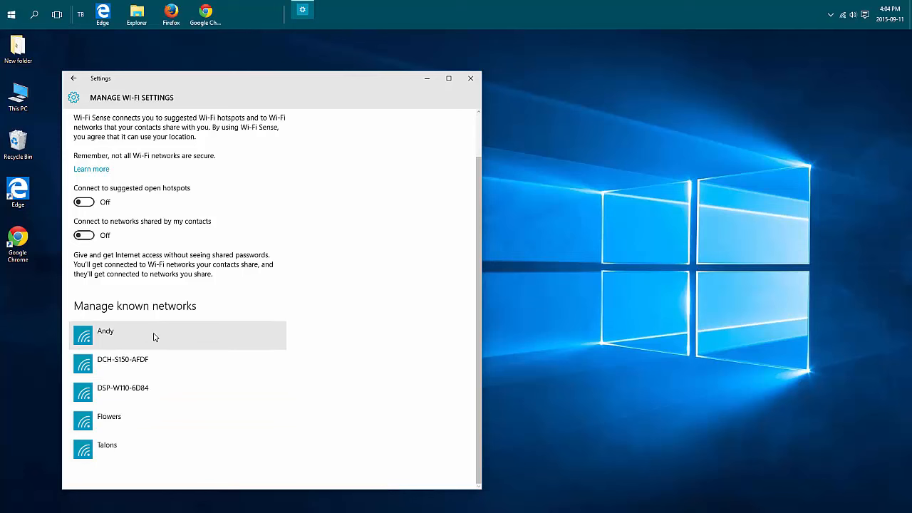
mouse_move(143, 392)
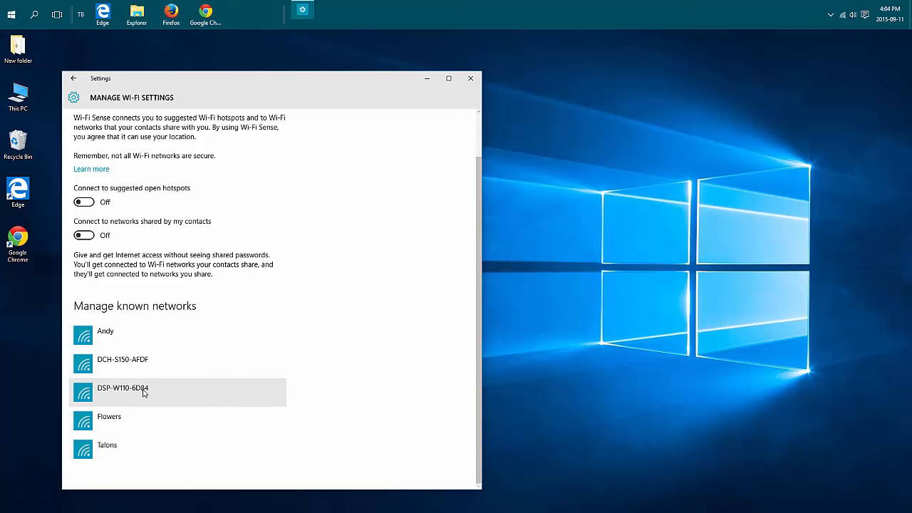
click(179, 420)
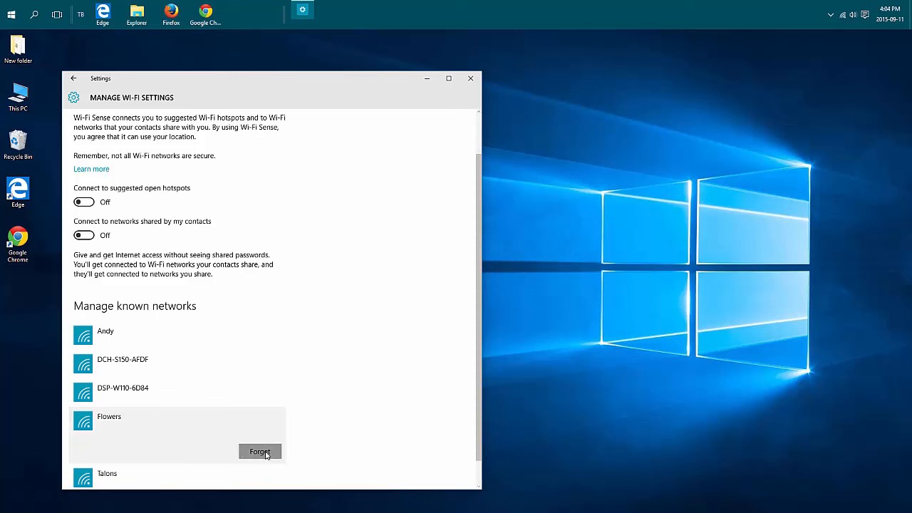
click(259, 450)
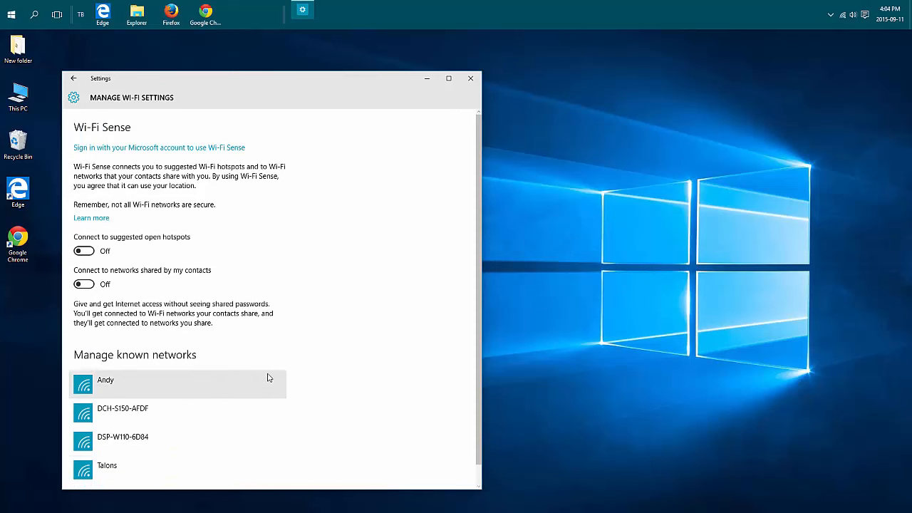
mouse_move(161, 295)
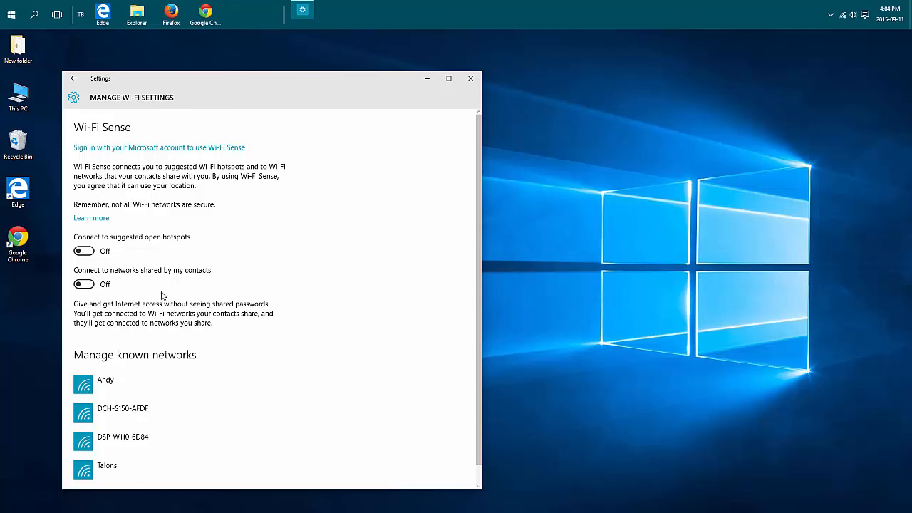
mouse_move(208, 255)
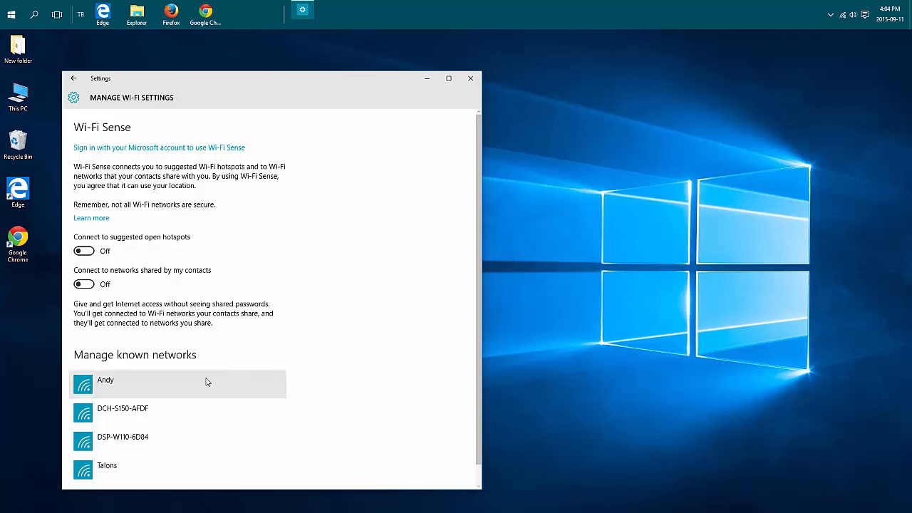
mouse_move(139, 473)
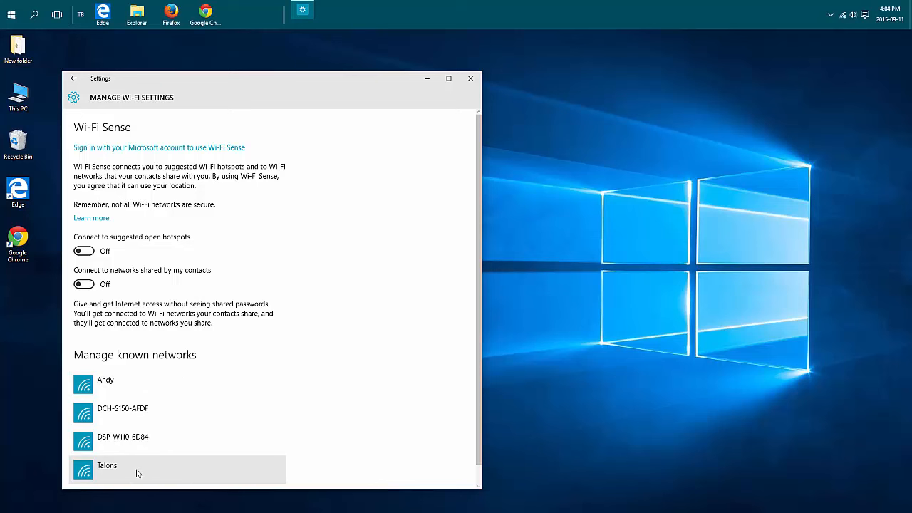
mouse_move(371, 240)
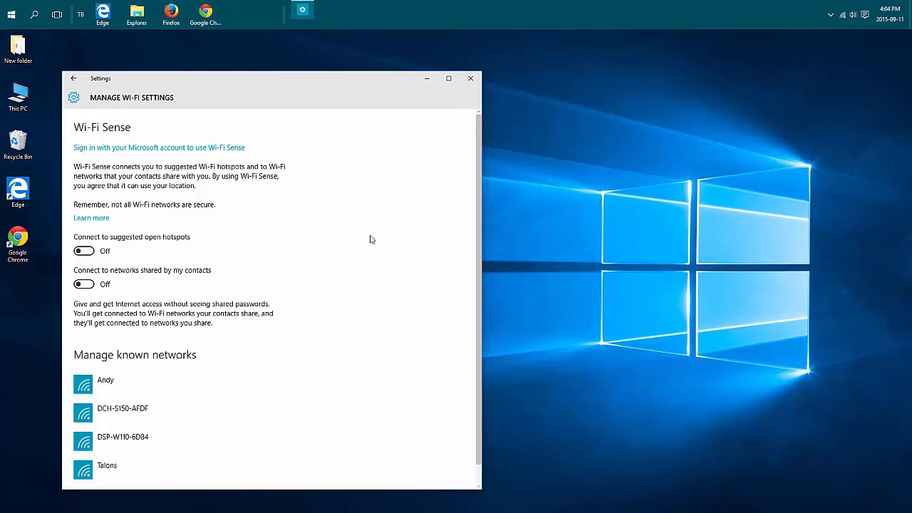
mouse_move(290, 251)
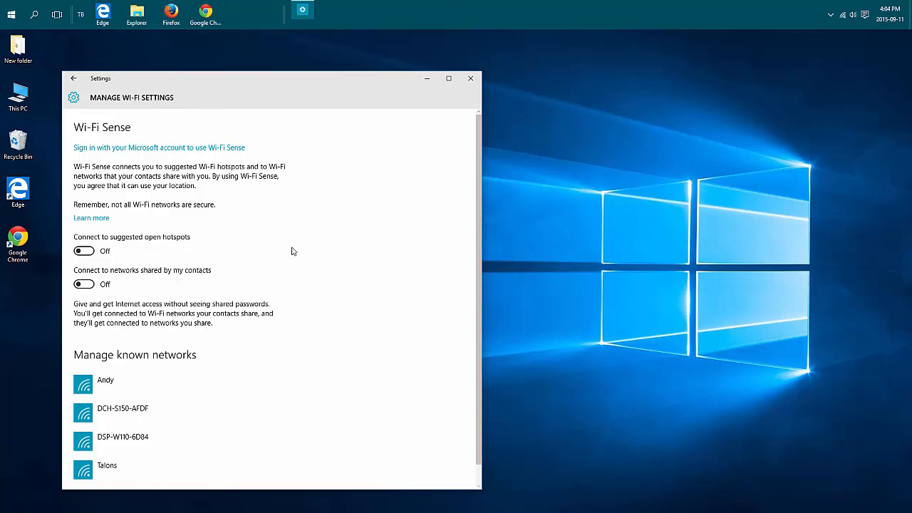
mouse_move(305, 210)
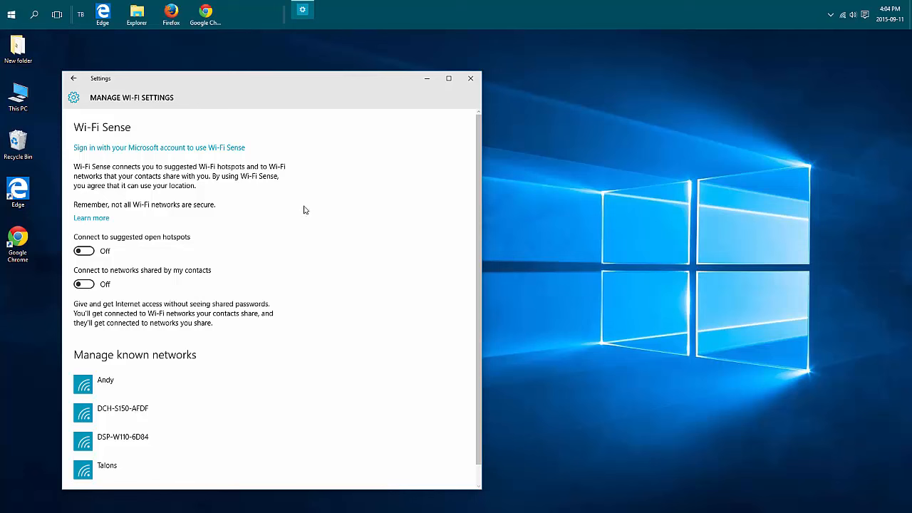
mouse_move(338, 228)
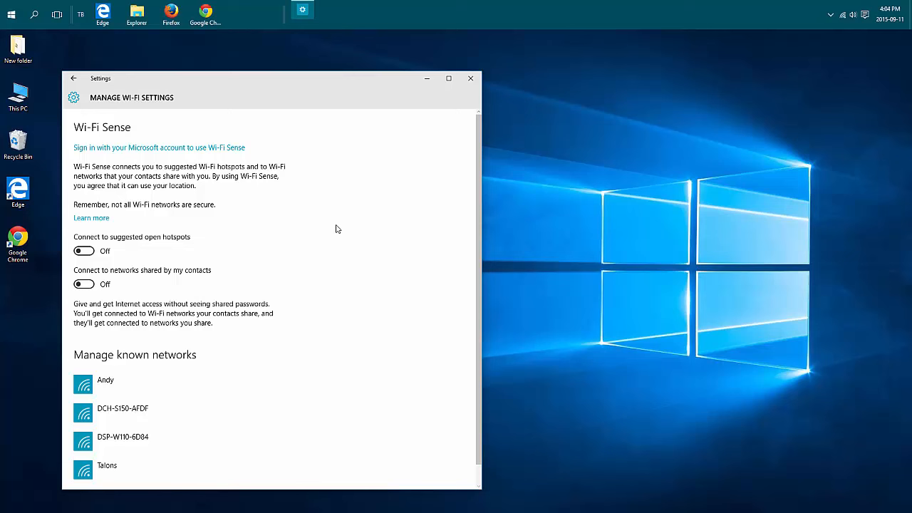